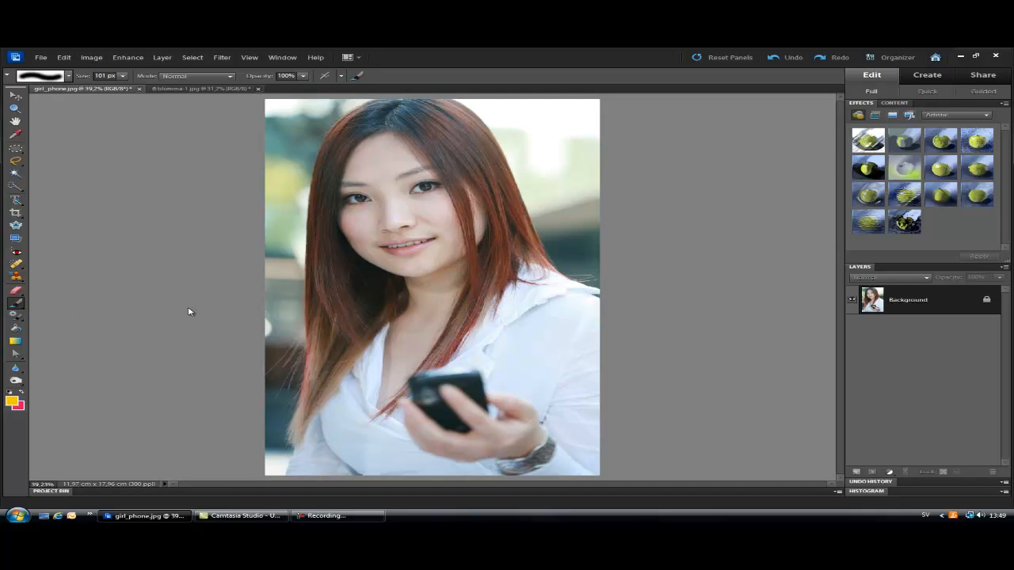
Set the foreground painting colour to a strong red (bd0e0e).
left_click(13, 402)
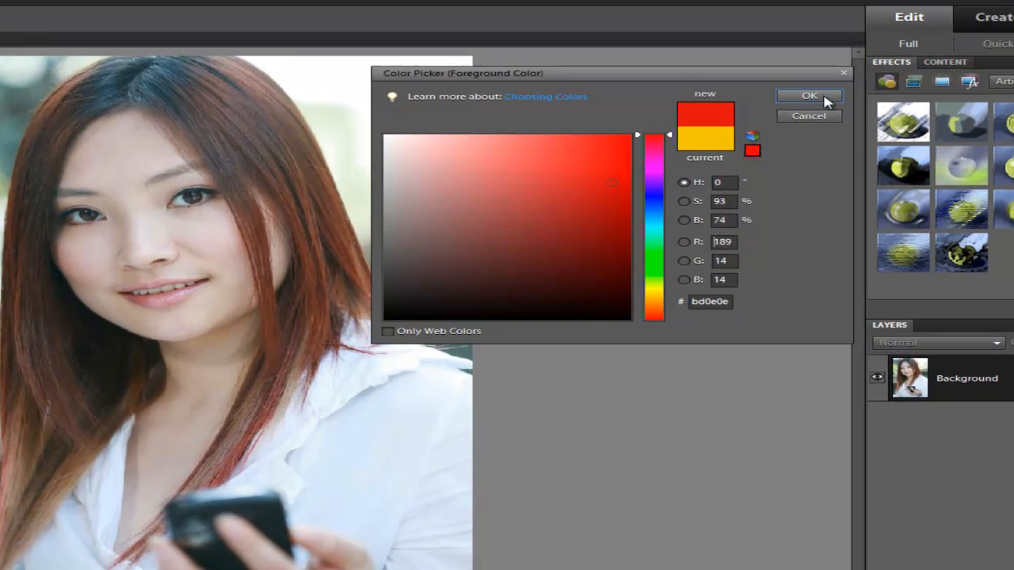
left_click(808, 95)
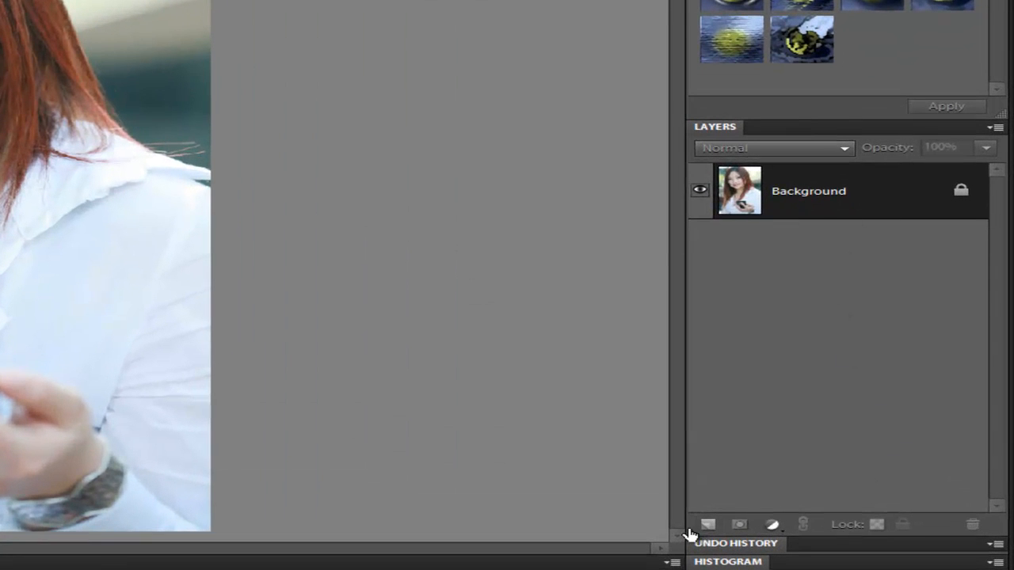
Create a new empty Layer 1 above the photo and make it the active layer.
left_click(706, 523)
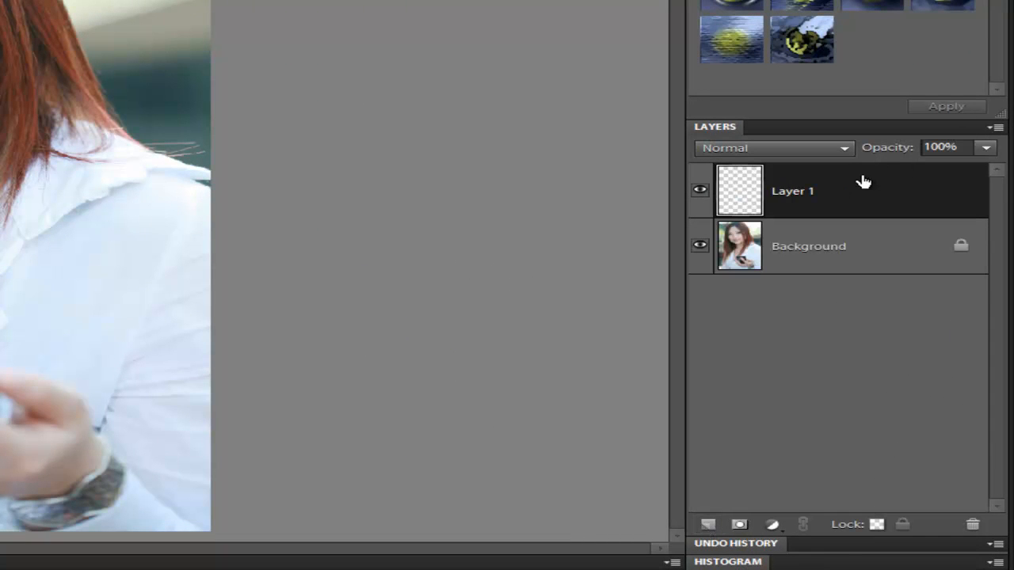
left_click(808, 246)
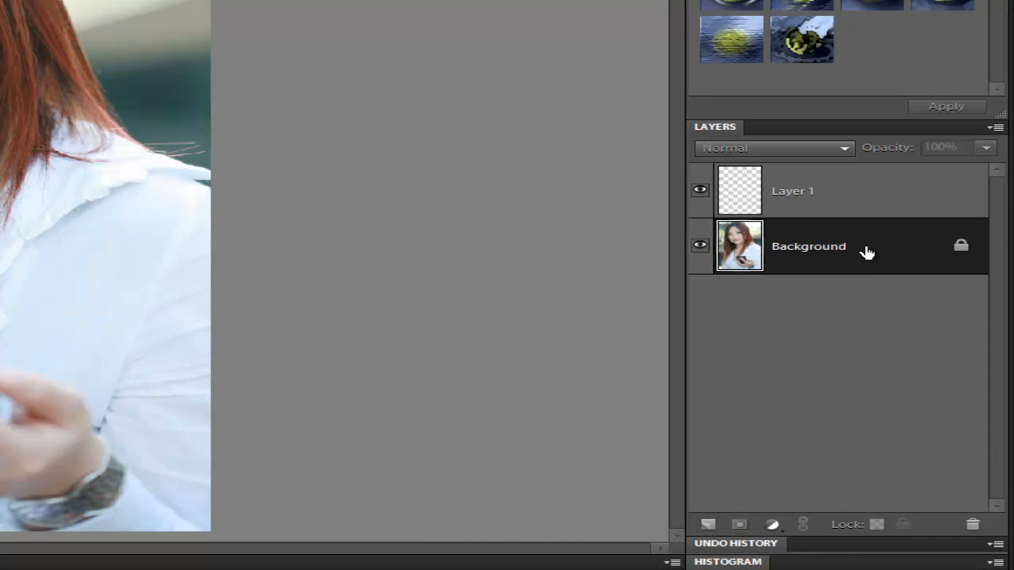
left_click(792, 190)
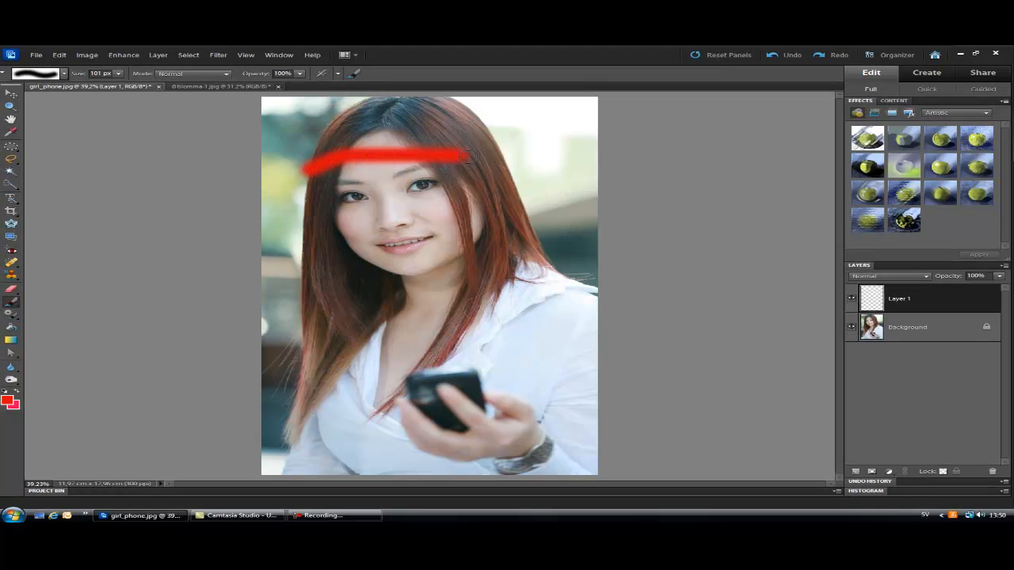
Paint a rounded red hat over the top of her head with its tip drooping down the right side.
left_click_drag(467, 155, 314, 130)
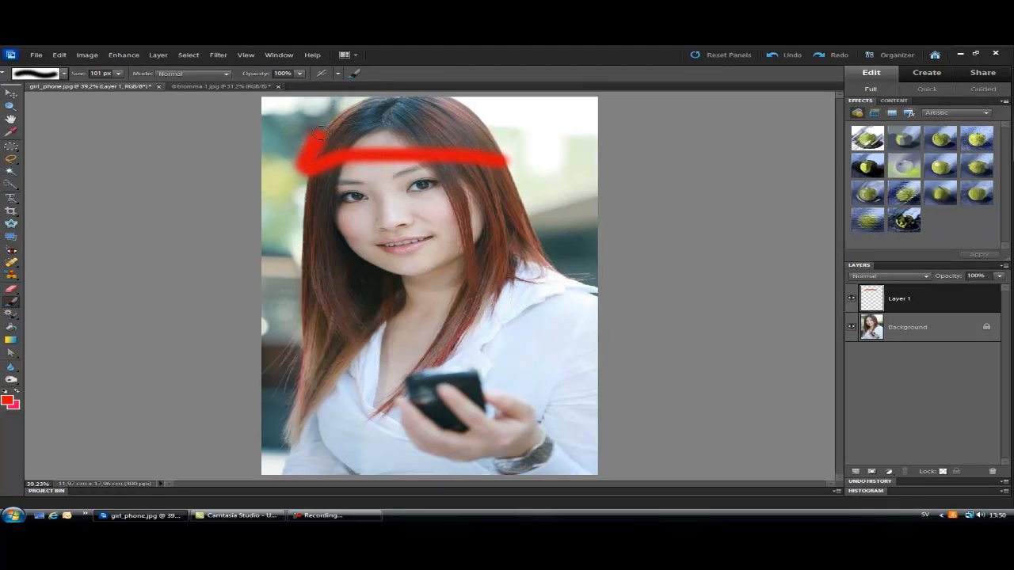
left_click_drag(317, 135, 494, 151)
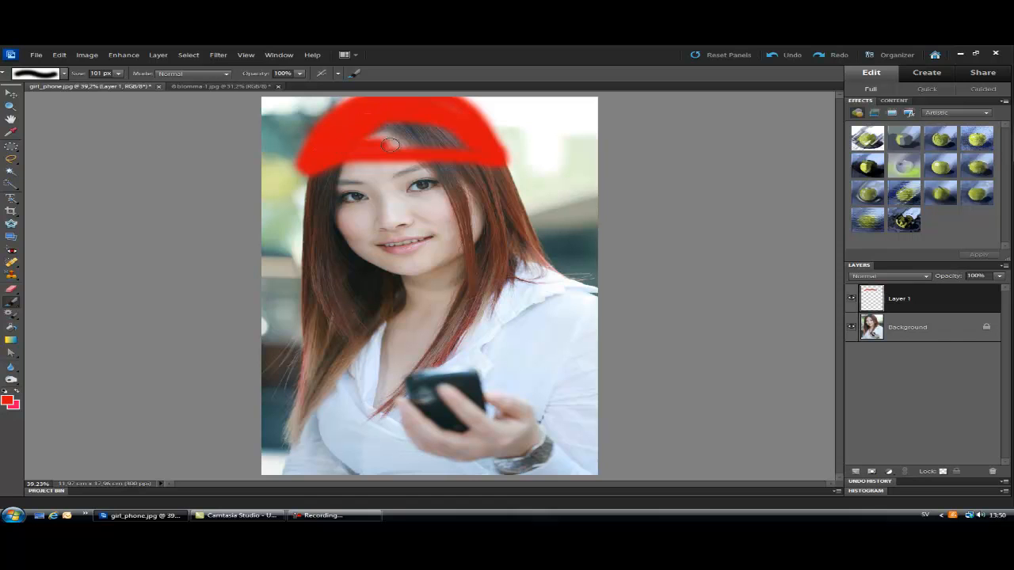
left_click_drag(388, 144, 425, 130)
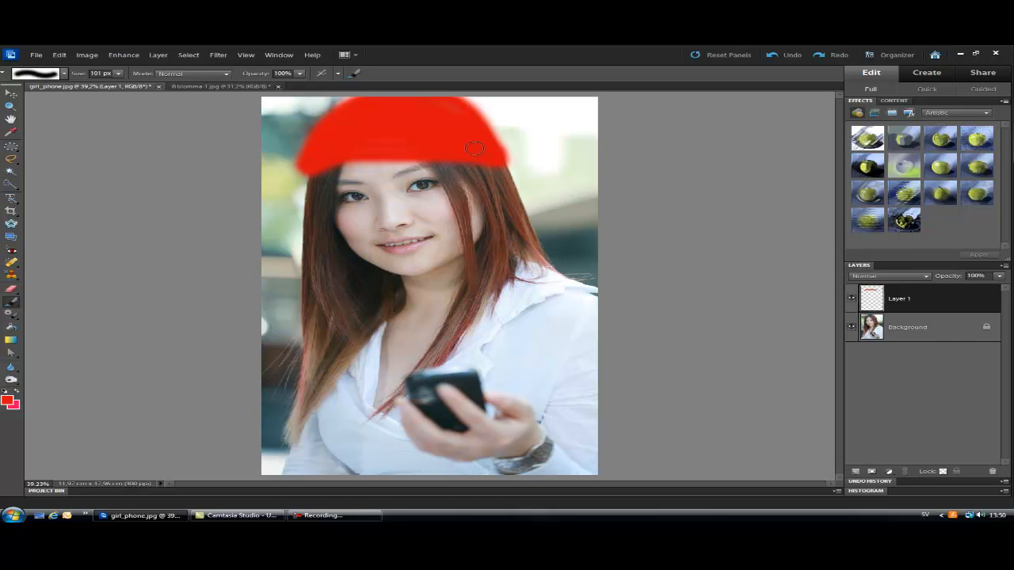
left_click_drag(475, 149, 529, 155)
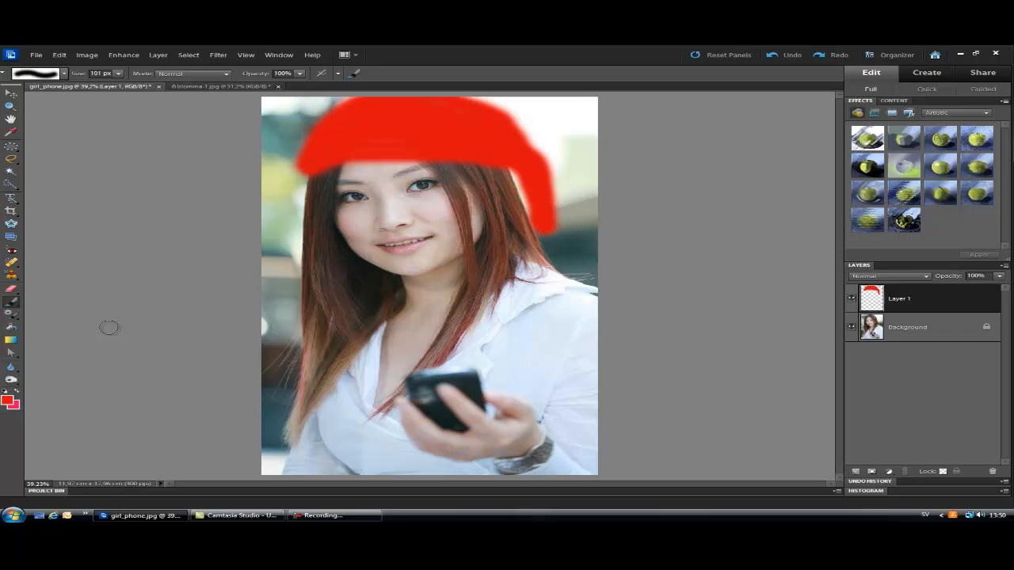
Switch the painting colour to white and enlarge the brush to about 250 px.
left_click(11, 402)
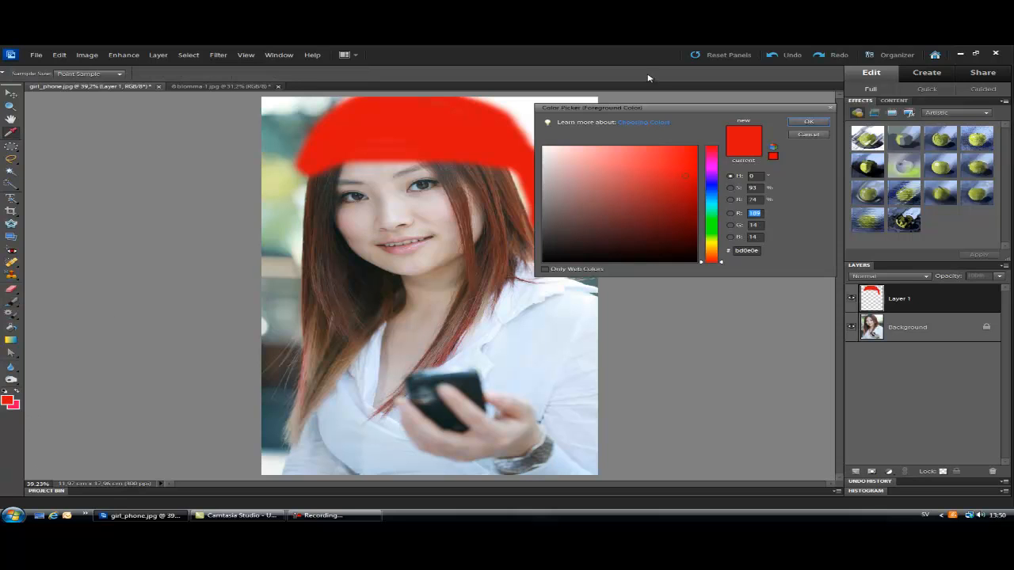
left_click(545, 149)
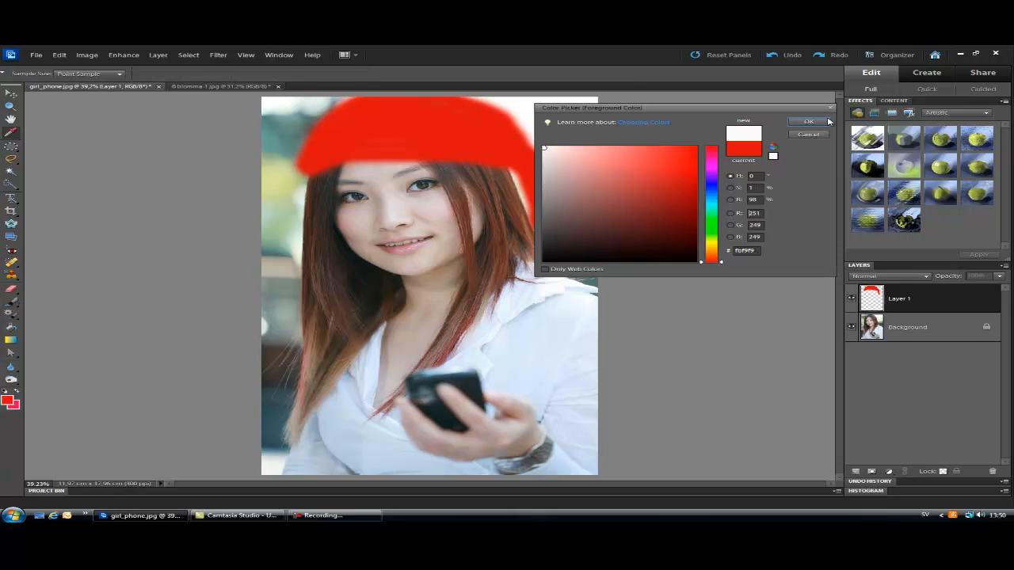
left_click(808, 121)
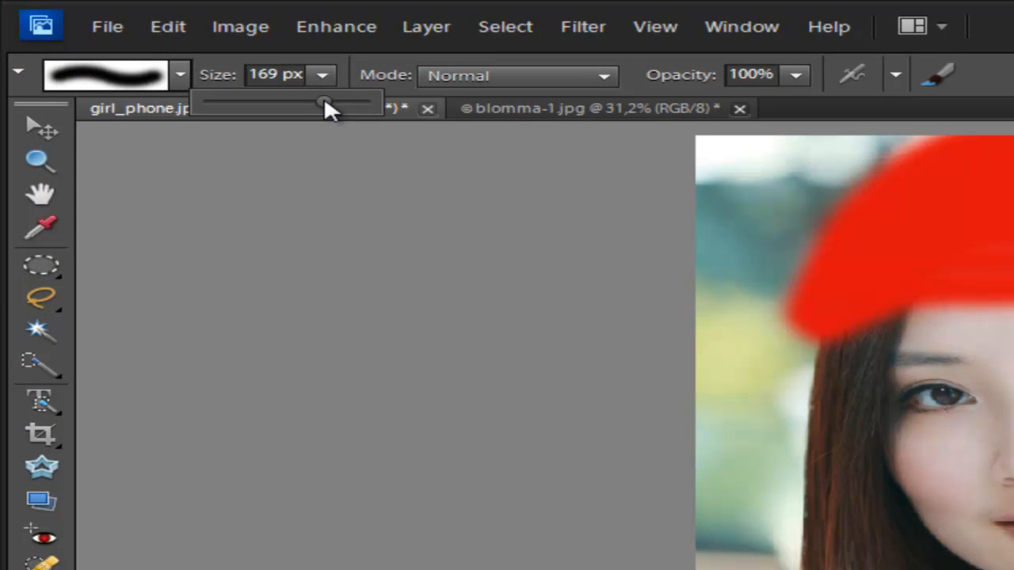
left_click_drag(323, 105, 329, 105)
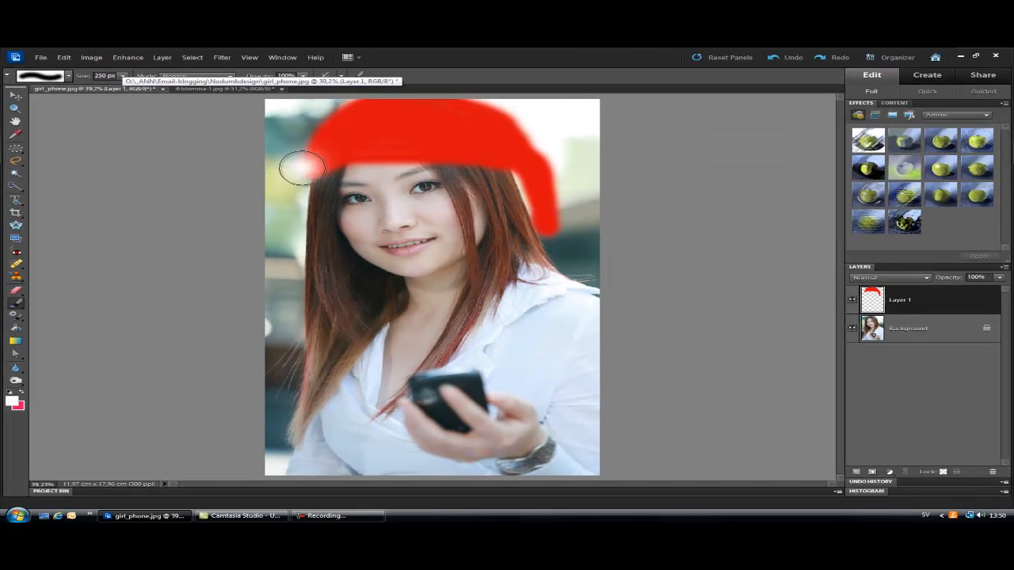
Paint a white brim across the forehead and a white pom-pom on the hat's tip.
left_click_drag(301, 167, 396, 162)
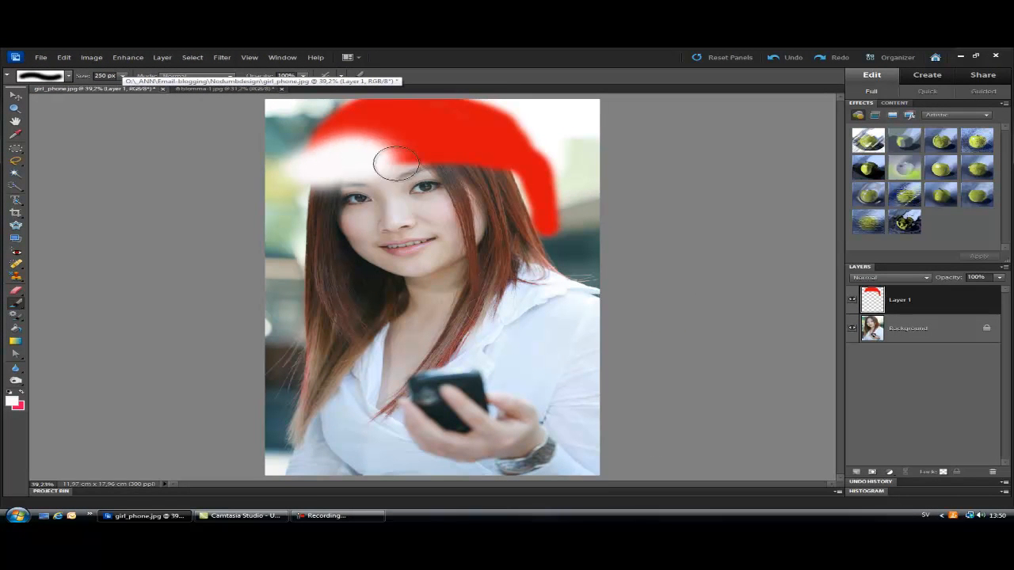
left_click_drag(396, 161, 499, 162)
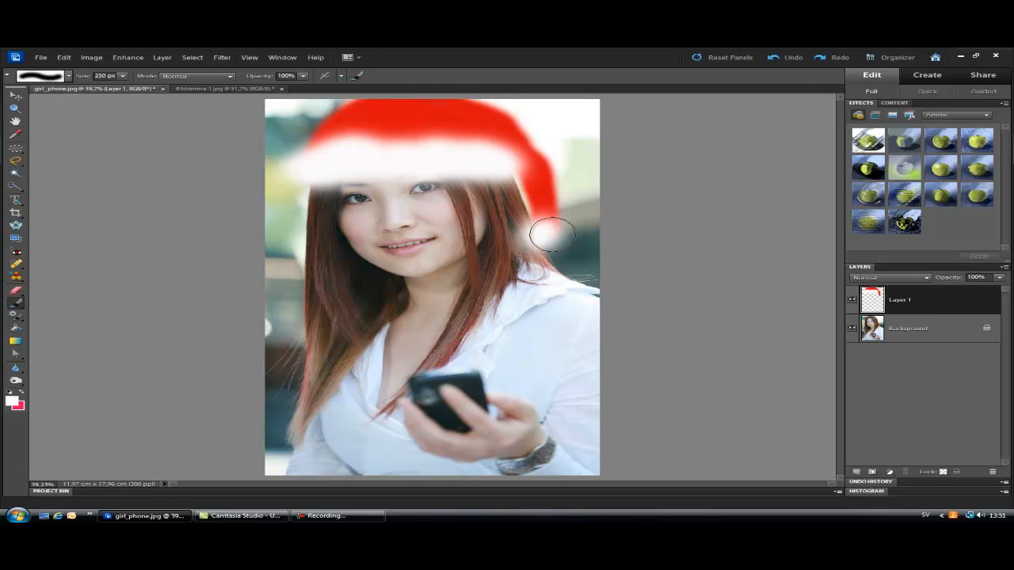
left_click_drag(555, 234, 646, 133)
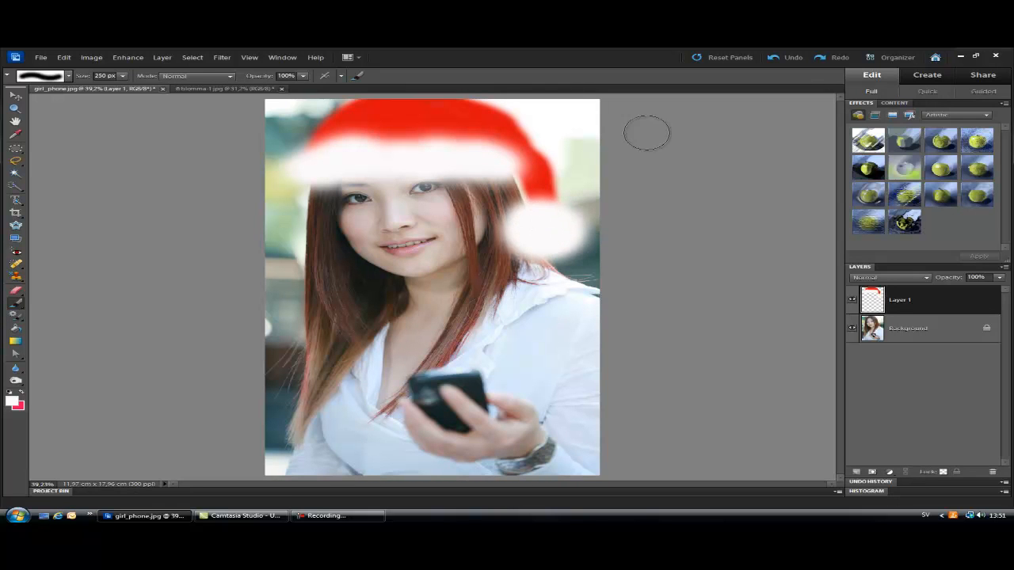
mouse_move(729, 89)
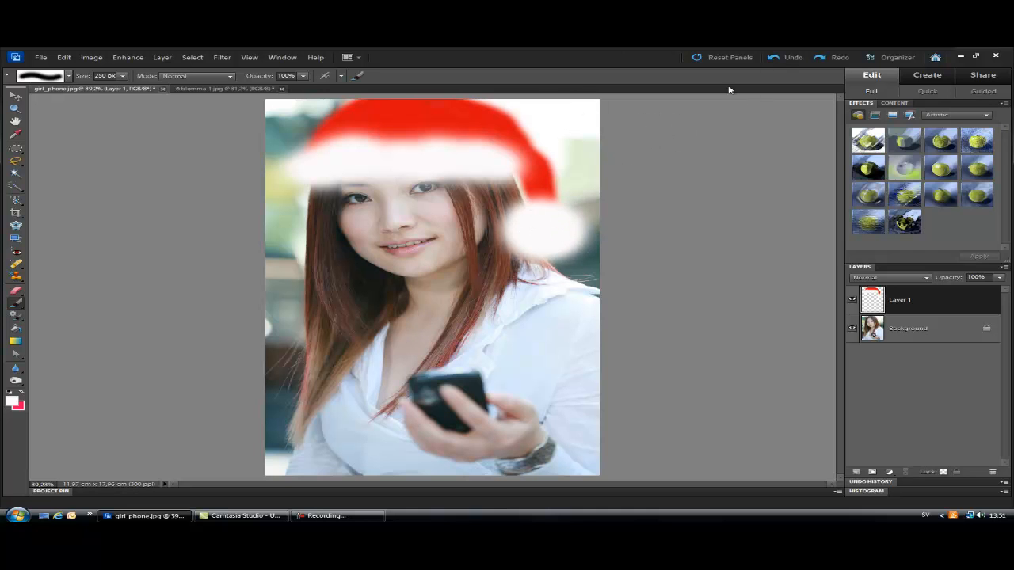
left_click(788, 57)
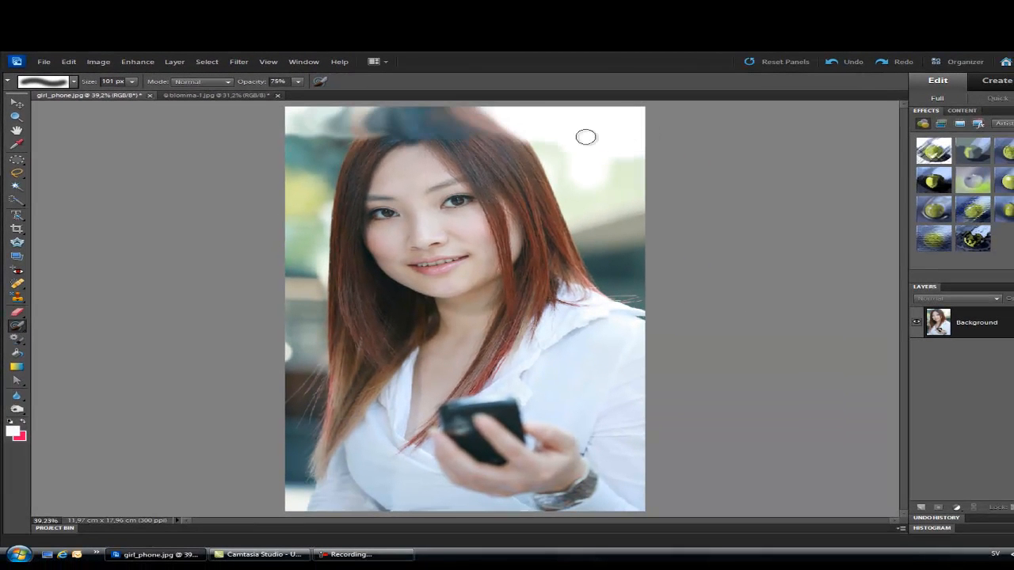
Smear the hair, face and chin into Impressionist-style painterly daubs.
left_click_drag(586, 137, 647, 197)
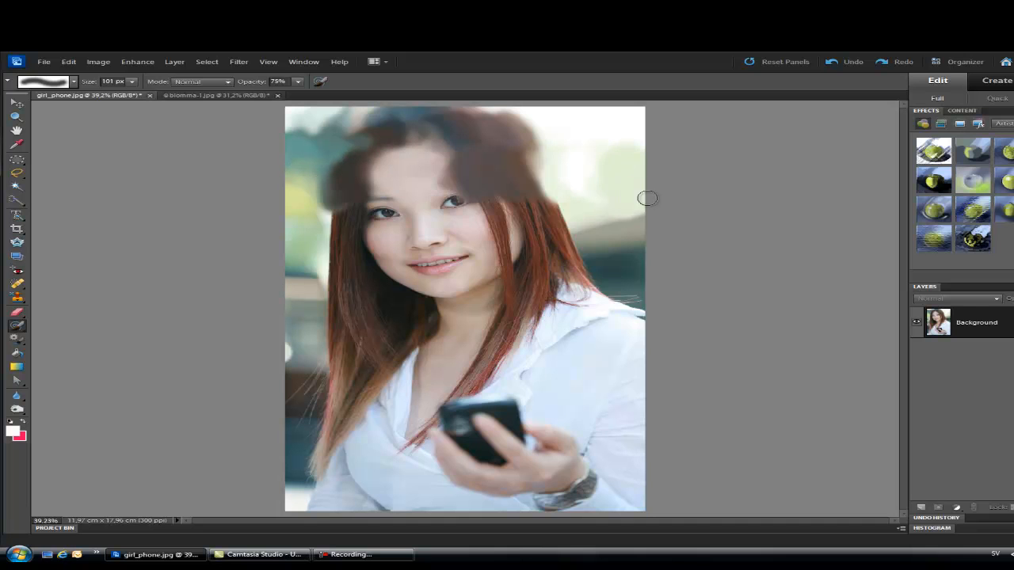
left_click_drag(646, 198, 618, 256)
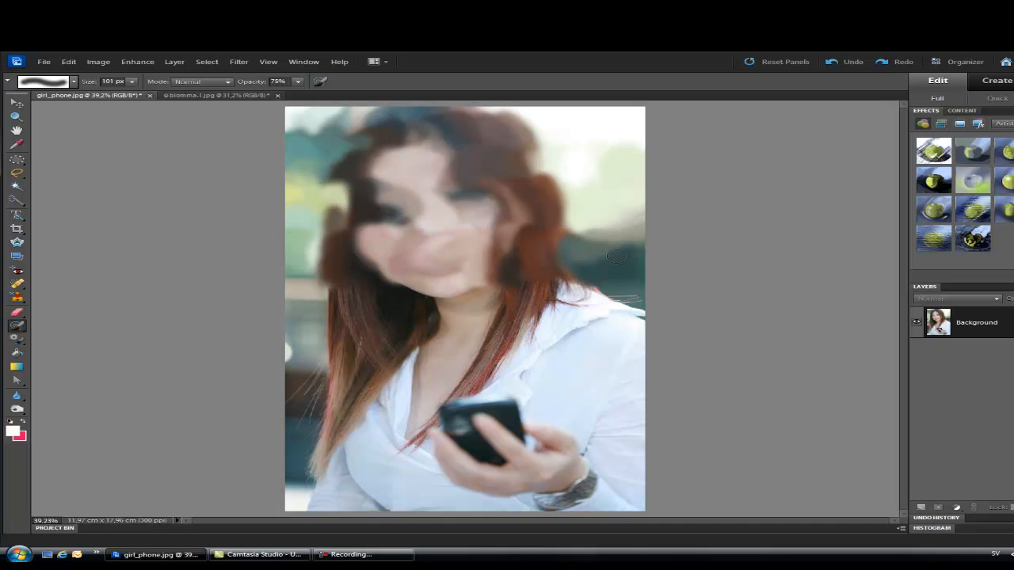
left_click_drag(618, 253, 515, 333)
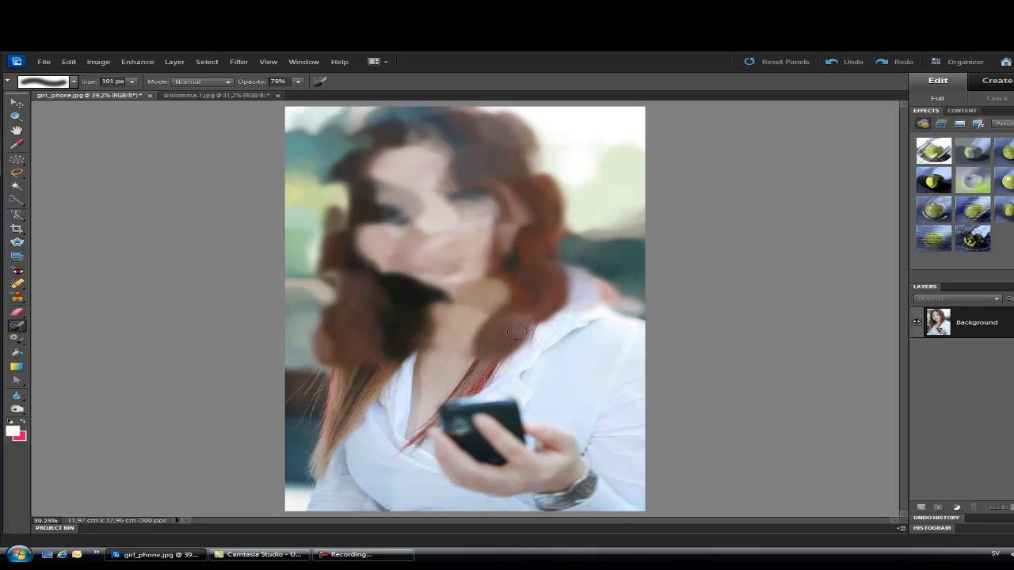
left_click_drag(514, 331, 488, 396)
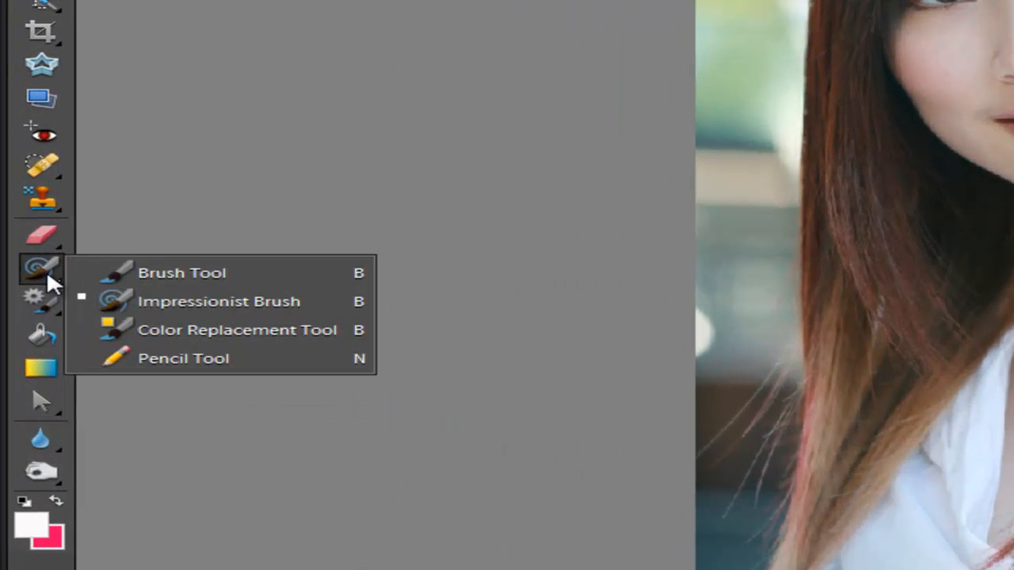
Choose the Color Replacement Tool and bring the blomma-1.jpg daisy photo into view.
left_click(238, 330)
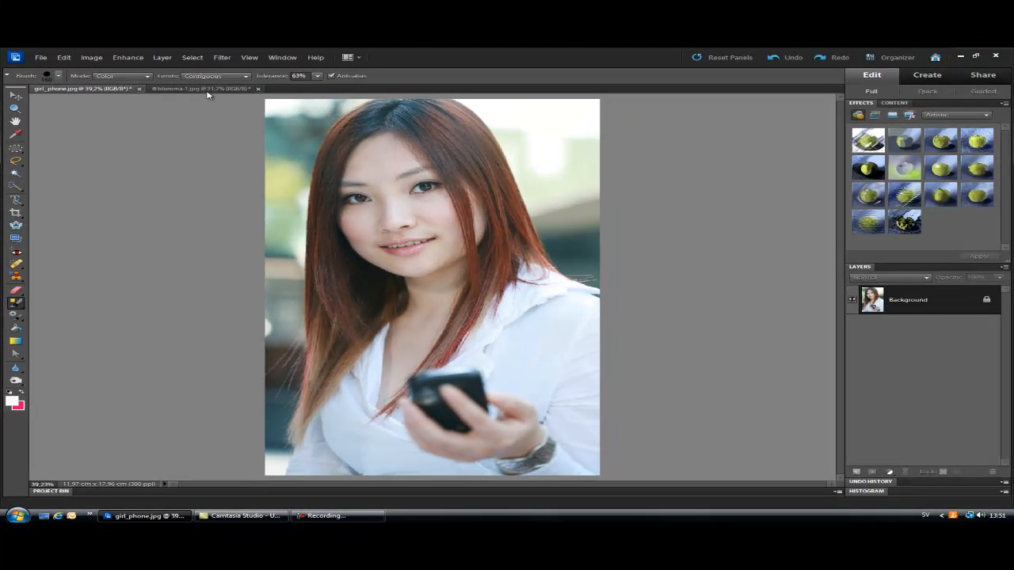
left_click(174, 89)
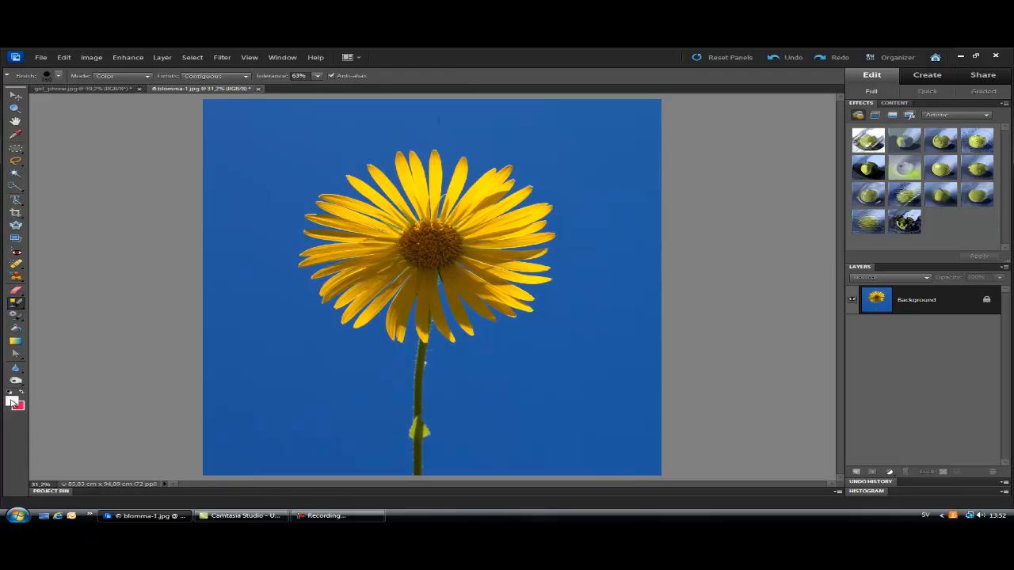
Pick pink, set the replacement Mode to Color, and recolour the daisy's top petals pink.
left_click(13, 404)
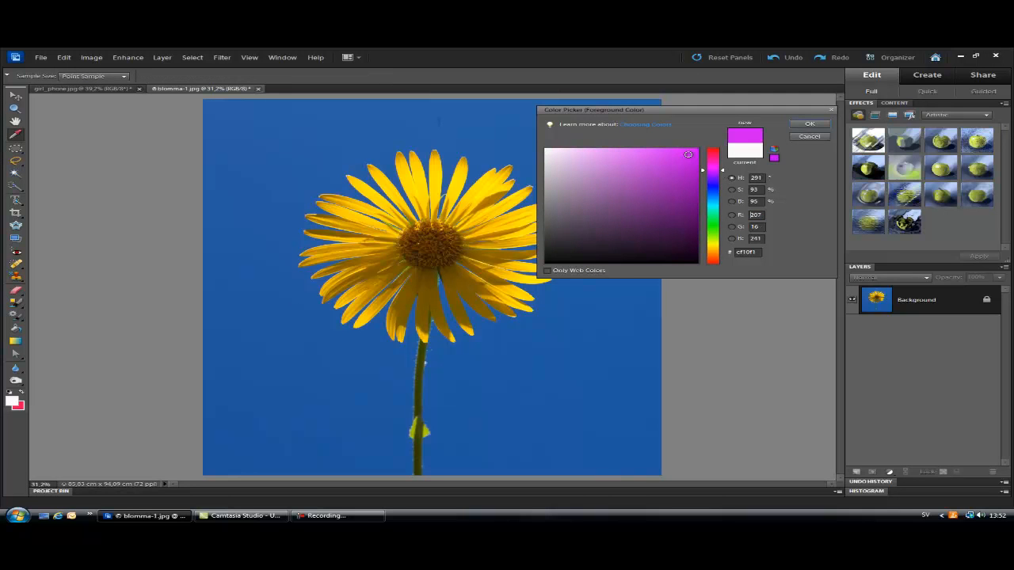
left_click(808, 124)
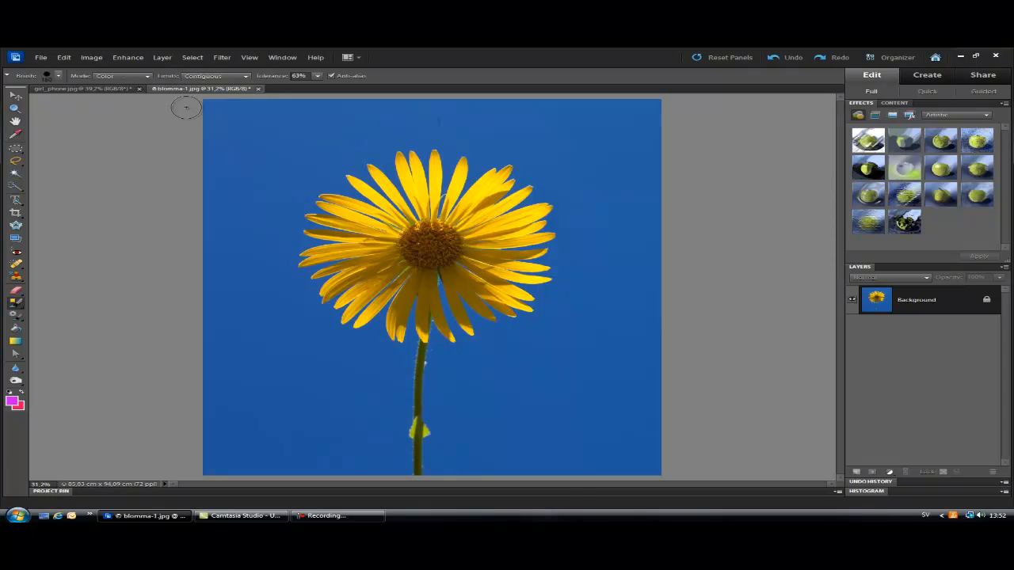
mouse_move(119, 121)
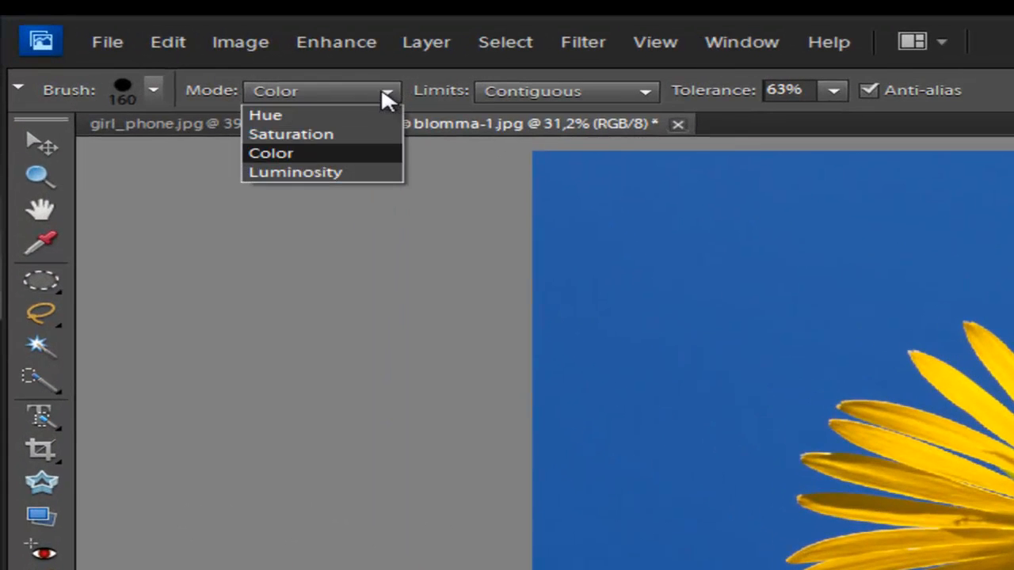
left_click(271, 153)
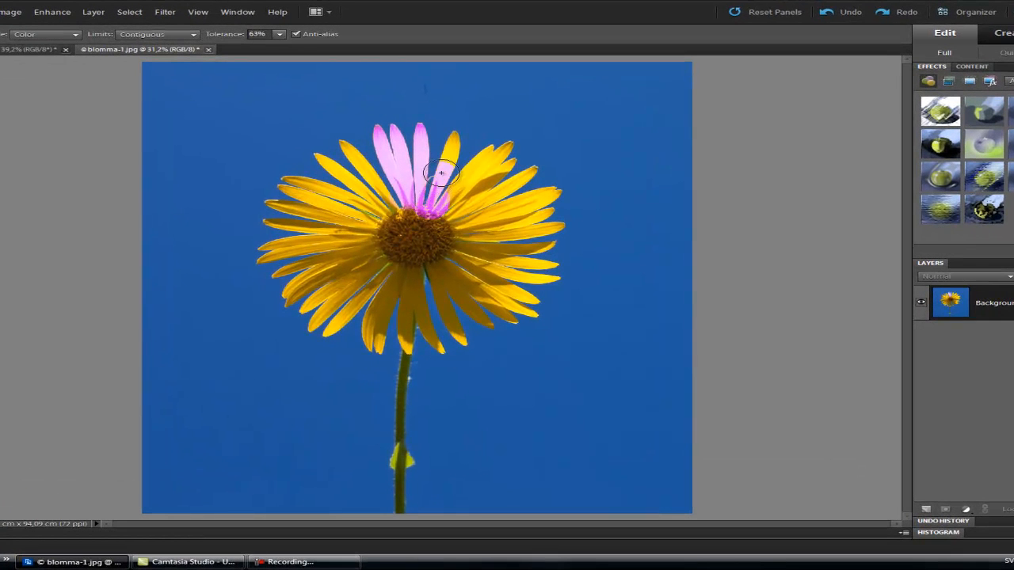
left_click(488, 162)
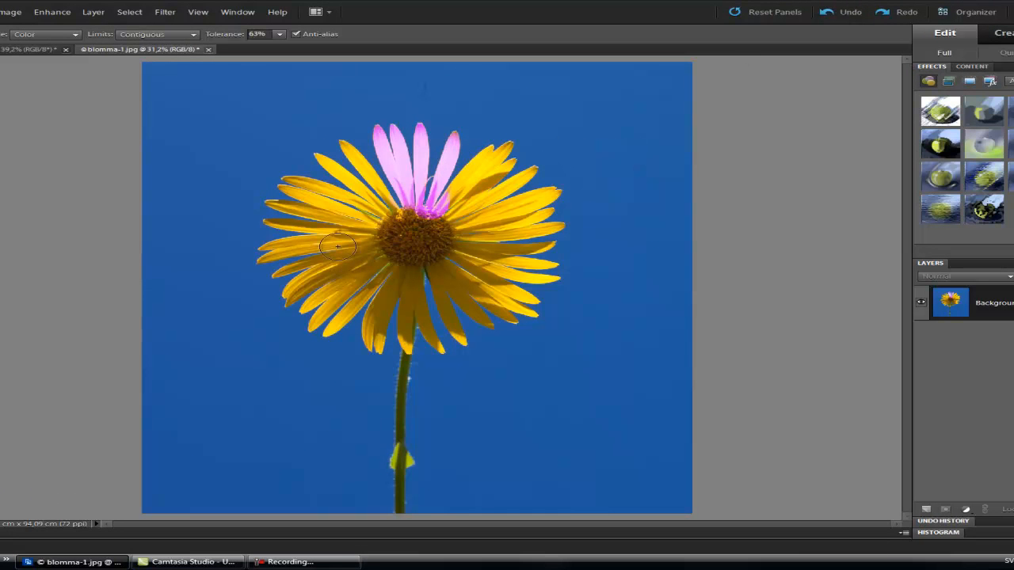
left_click(849, 13)
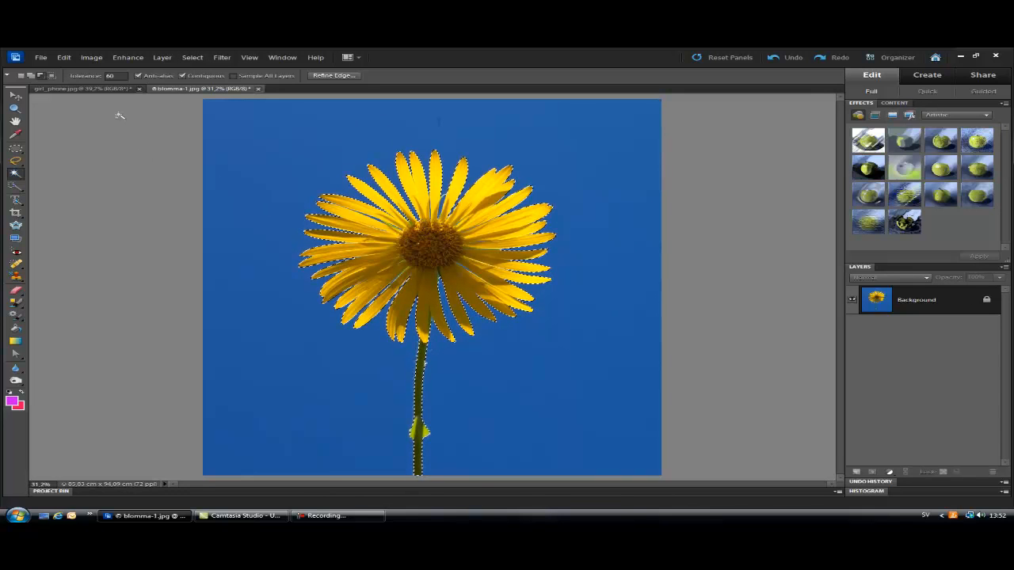
Recolour the remaining yellow petals and petal tips pink with the Color Replacement Tool.
left_click(16, 309)
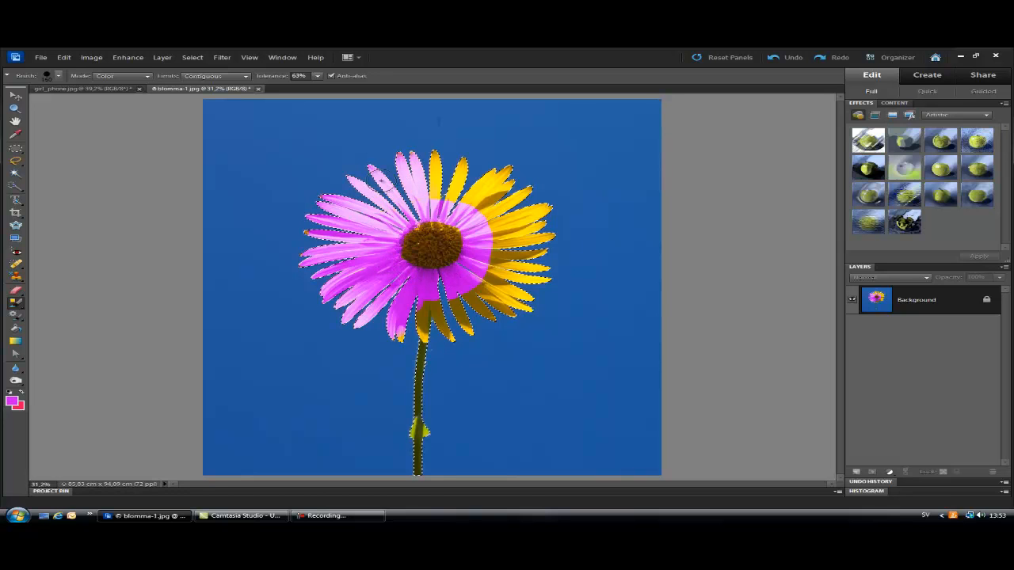
left_click(472, 193)
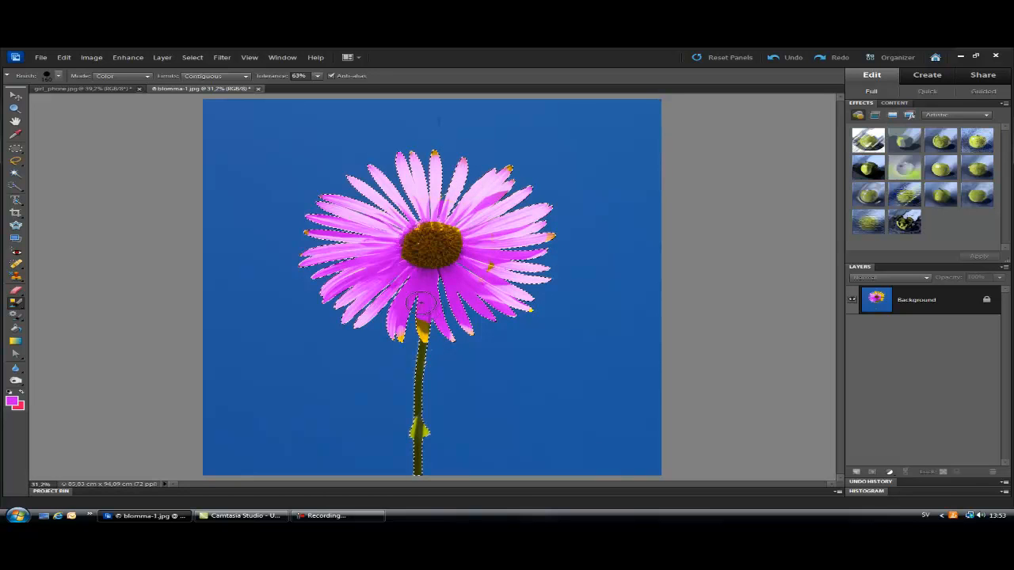
left_click(419, 324)
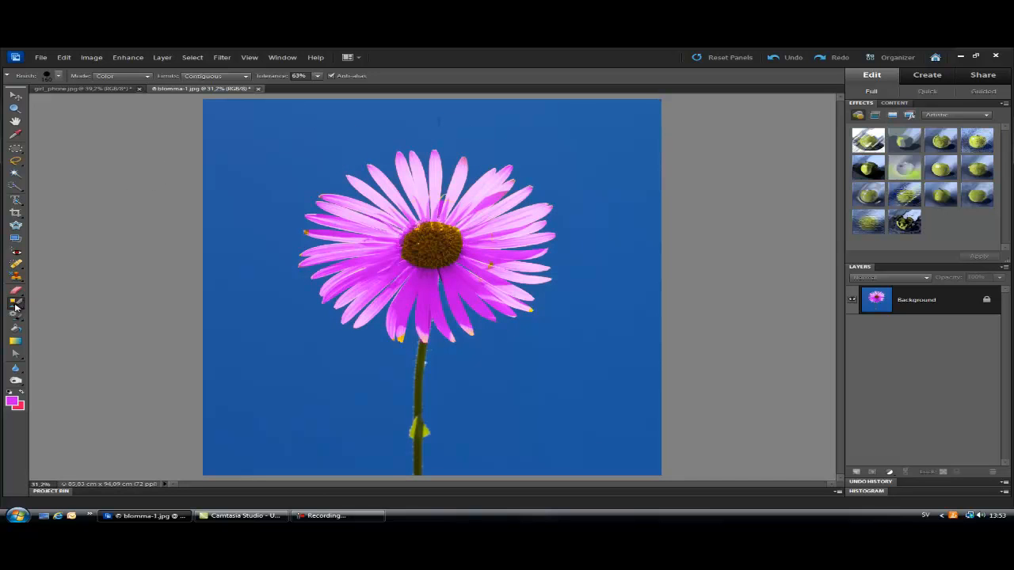
left_click(16, 301)
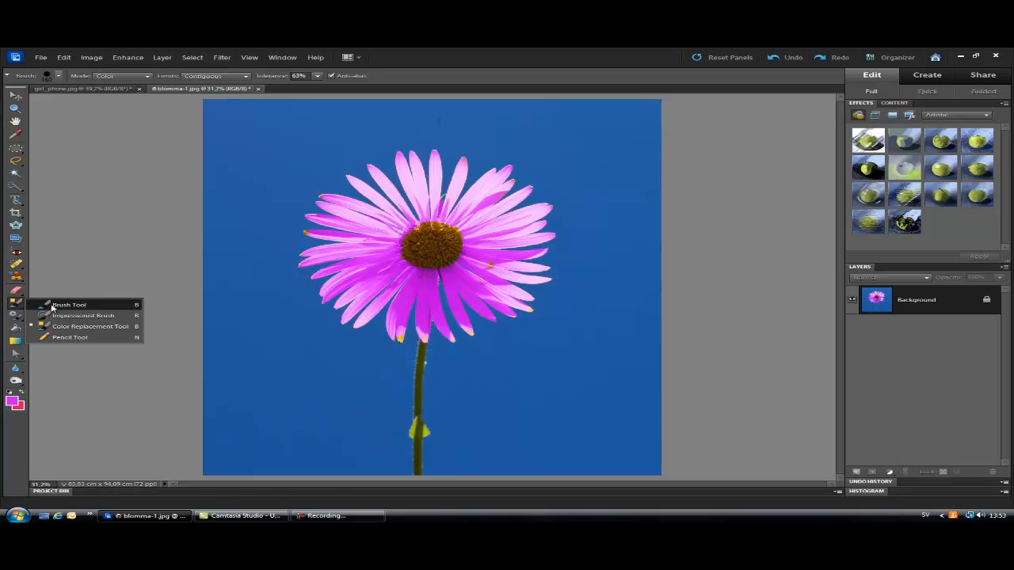
With a 39 px Pencil, draw a wavy line across the top sky, then a fainter squiggle down the left.
left_click(70, 305)
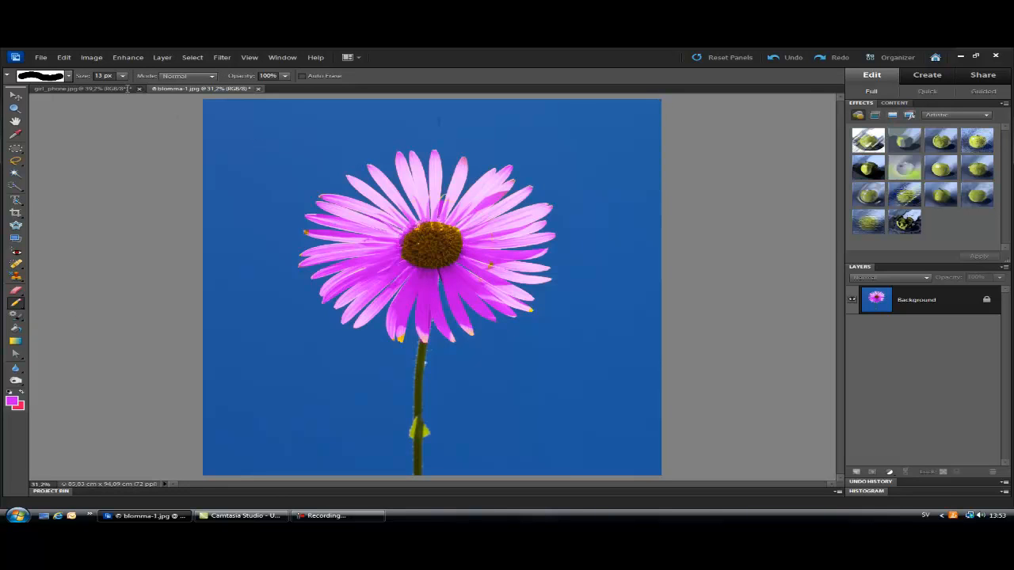
left_click(68, 76)
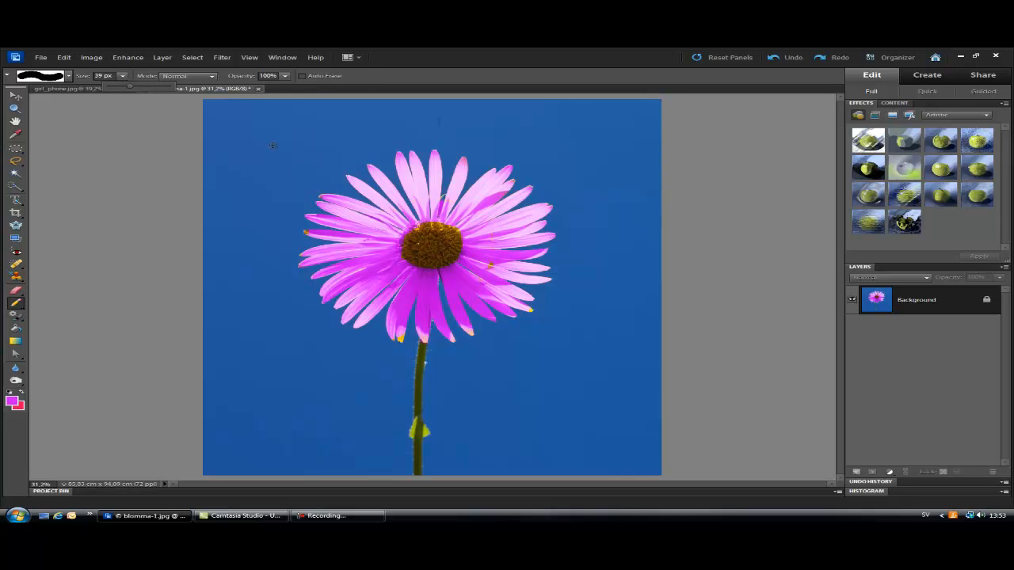
left_click_drag(269, 143, 436, 117)
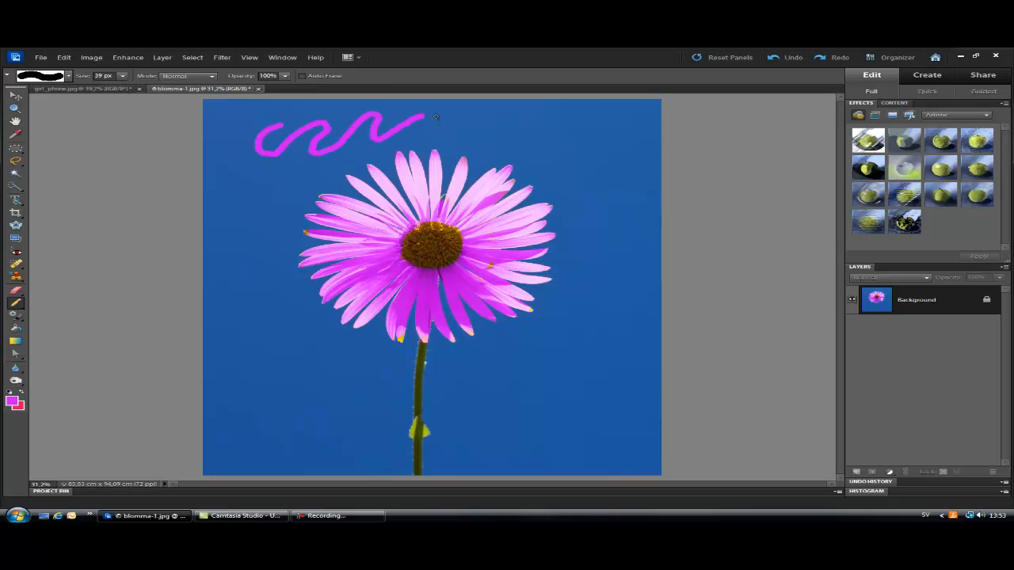
left_click_drag(436, 119, 542, 124)
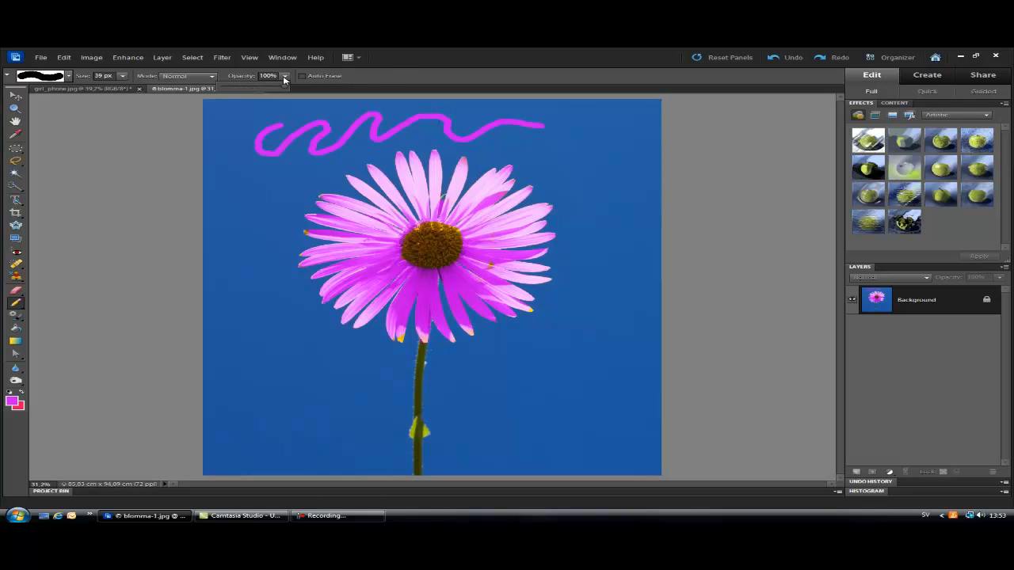
left_click(284, 77)
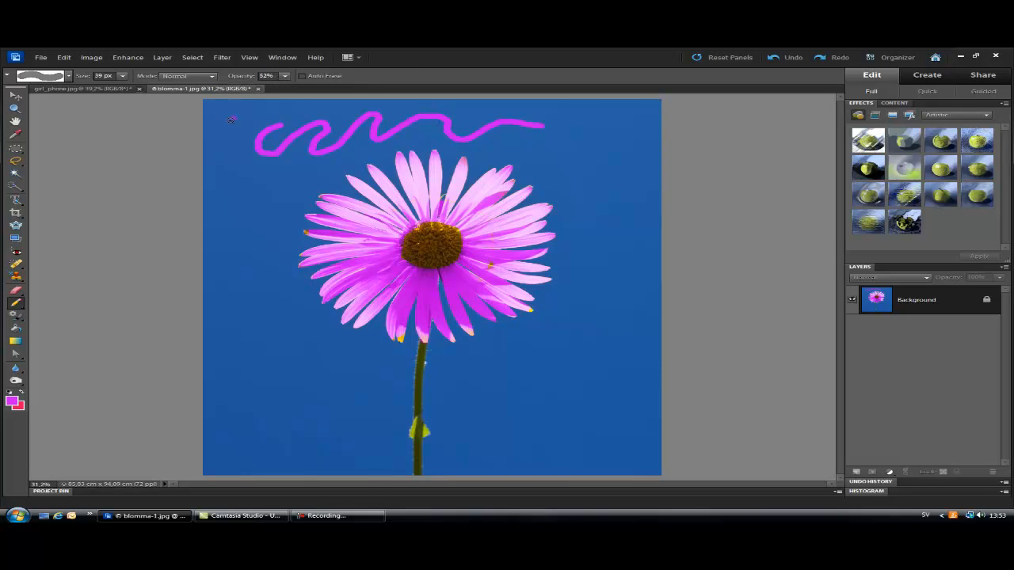
left_click_drag(235, 119, 237, 241)
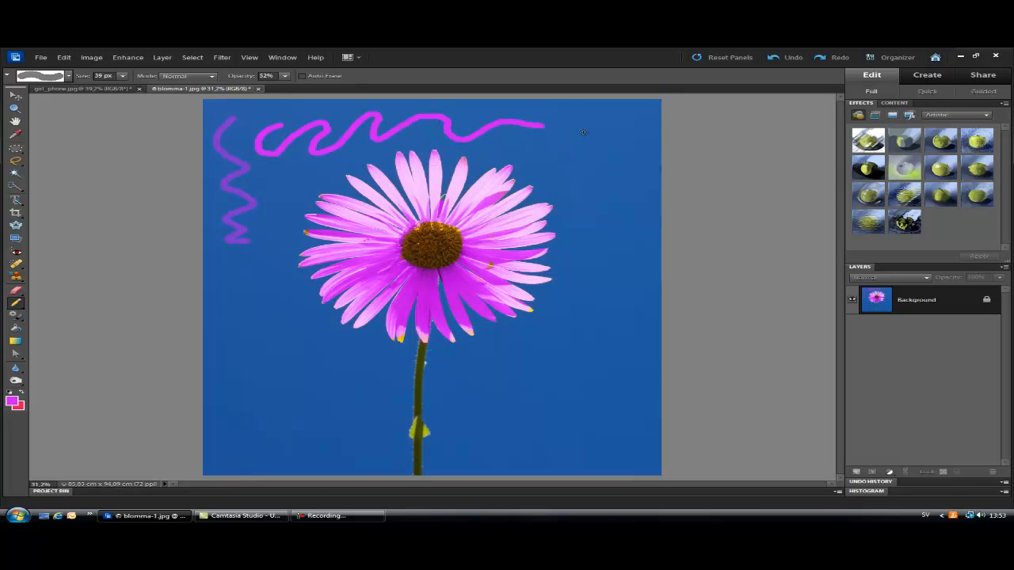
Add a faint zigzag down the right sky and a full-opacity angular line in the lower right.
left_click_drag(577, 128, 634, 183)
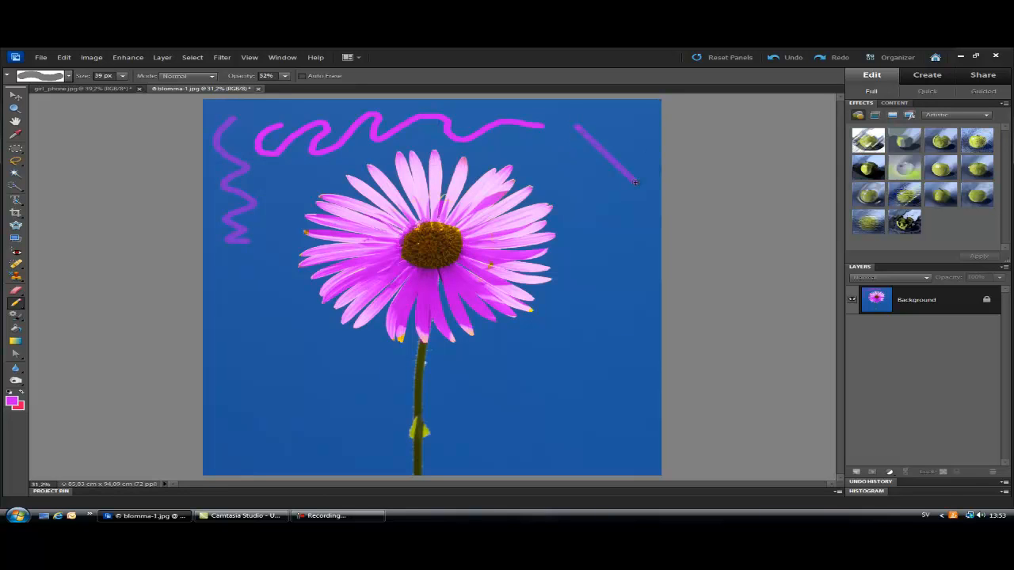
left_click_drag(637, 182, 595, 261)
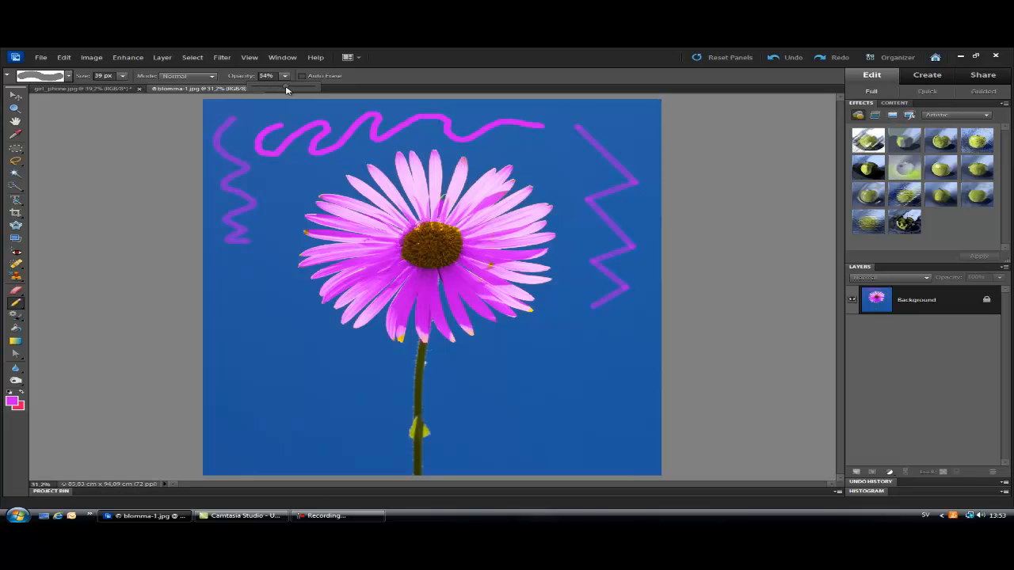
left_click_drag(273, 86, 320, 85)
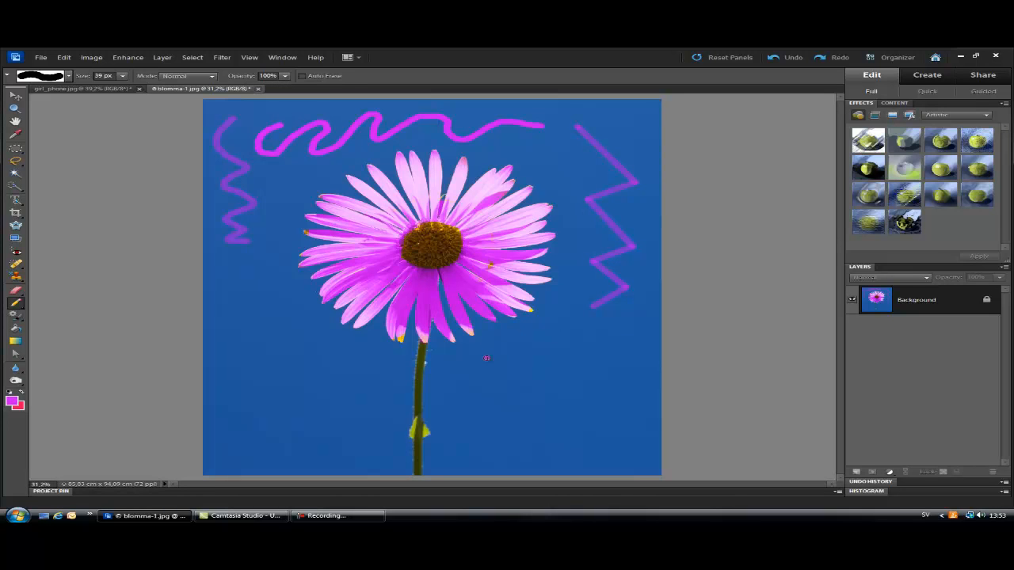
left_click_drag(484, 358, 564, 404)
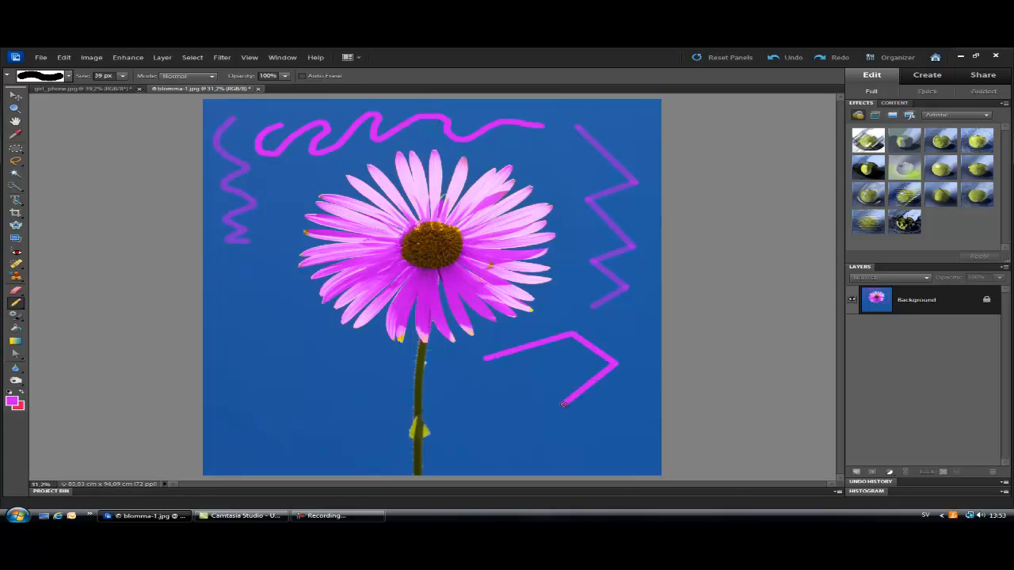
left_click_drag(562, 404, 451, 372)
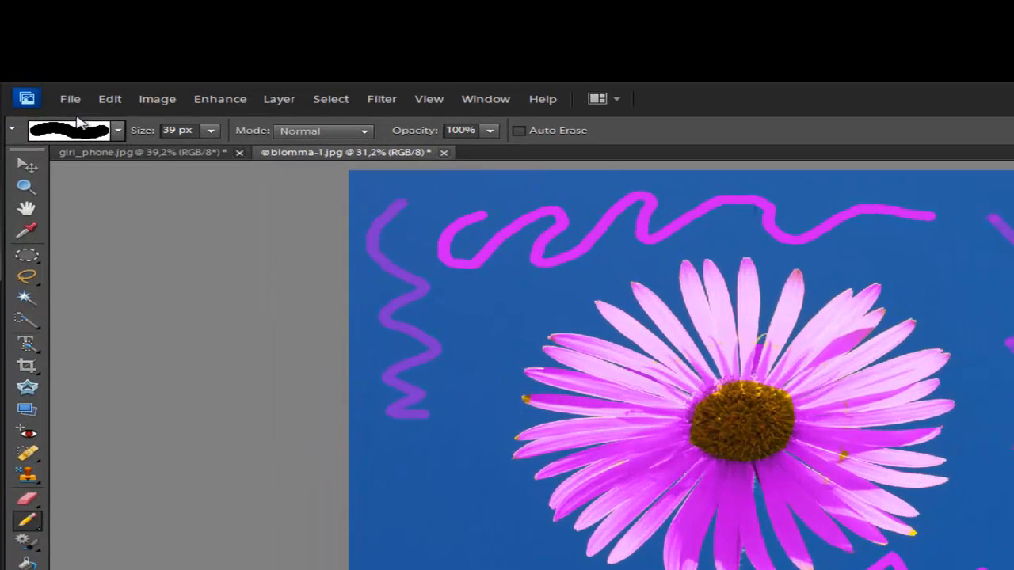
Choose the star-shaped brush preset at 150 px and bring up the foreground colour picker for yellow.
left_click(118, 130)
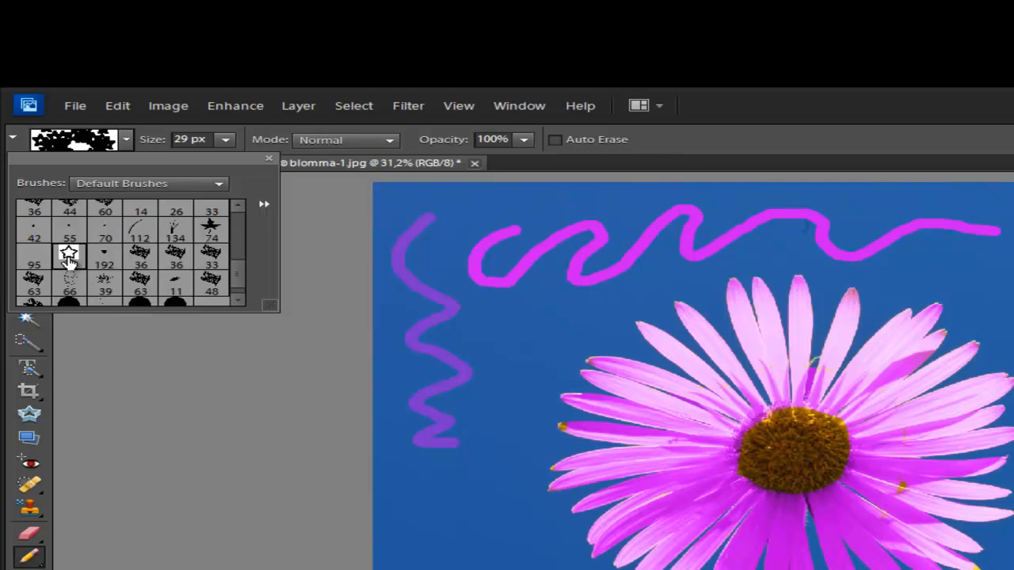
left_click(270, 158)
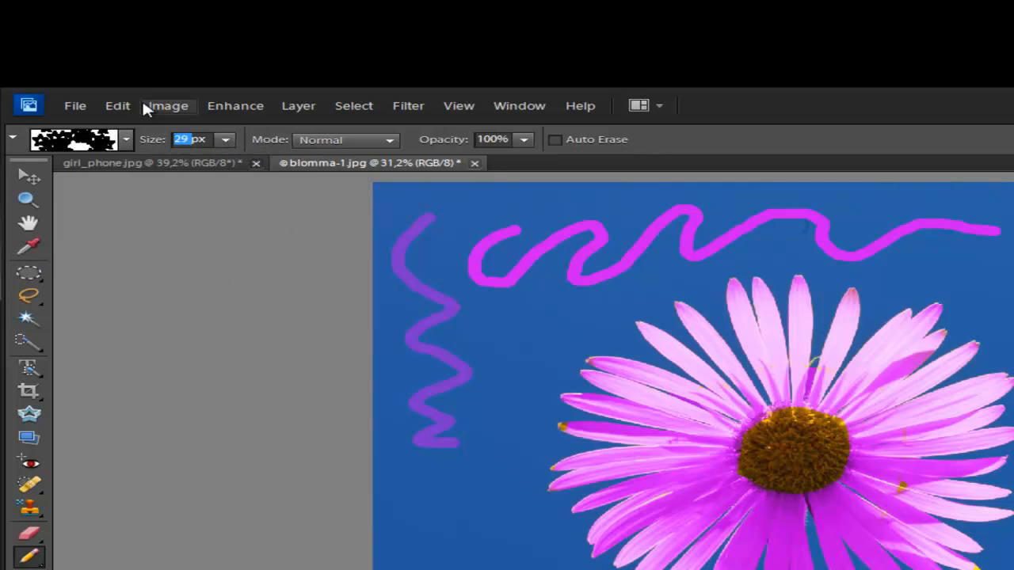
type("150px")
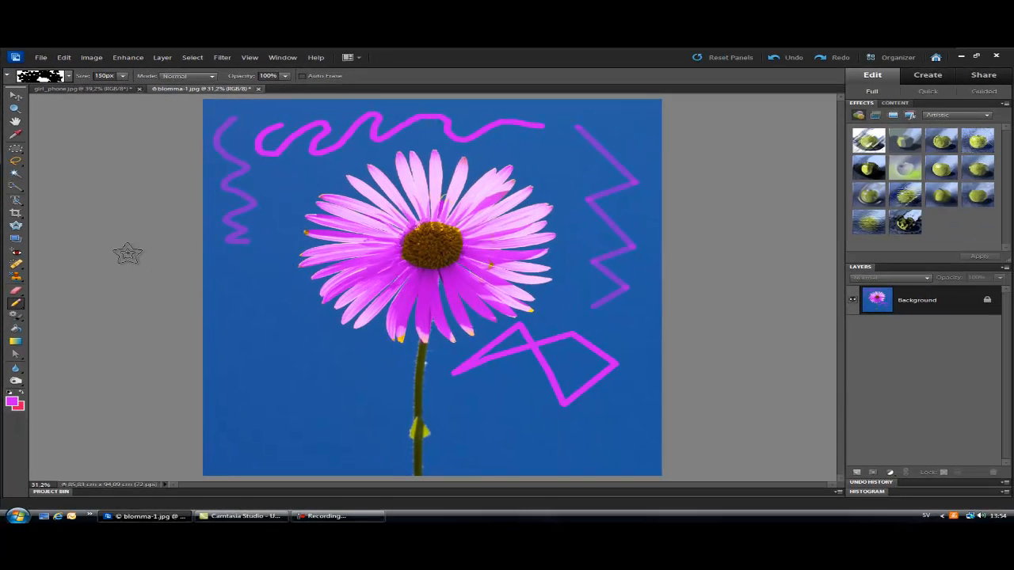
left_click(12, 399)
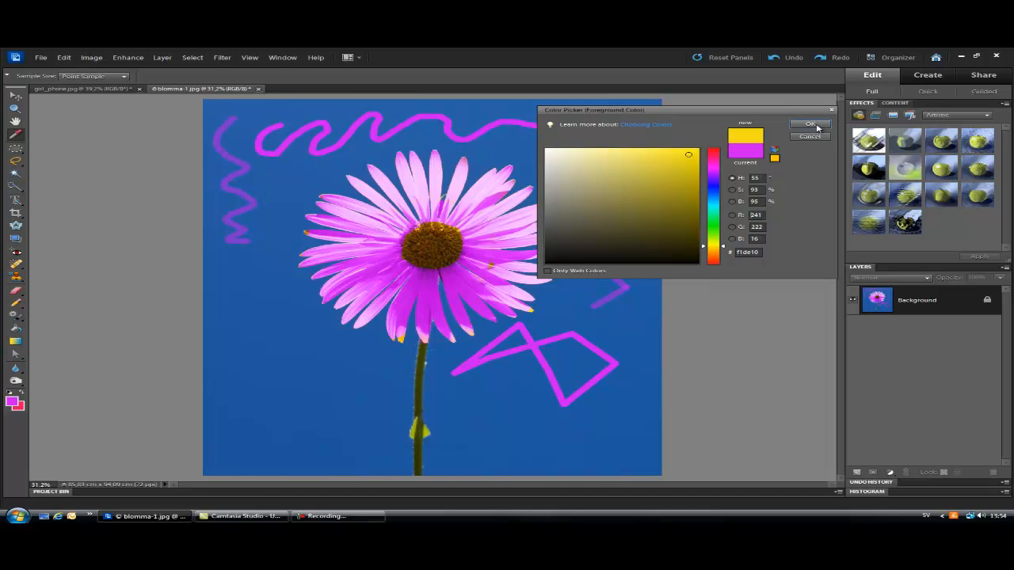
Confirm yellow, stamp stars around the daisy's top, then lower opacity for fainter grey stars below.
left_click(809, 124)
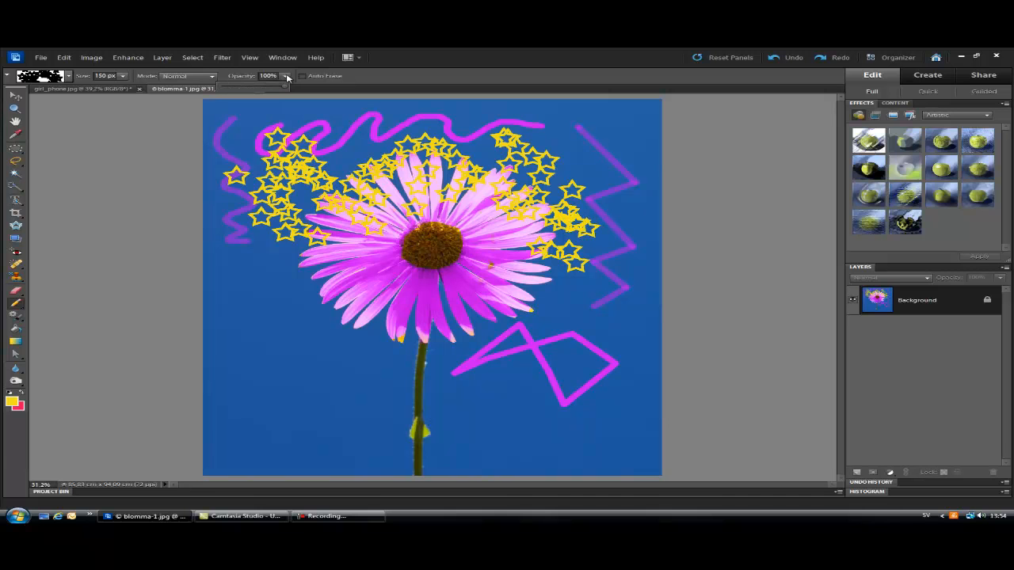
left_click(285, 76)
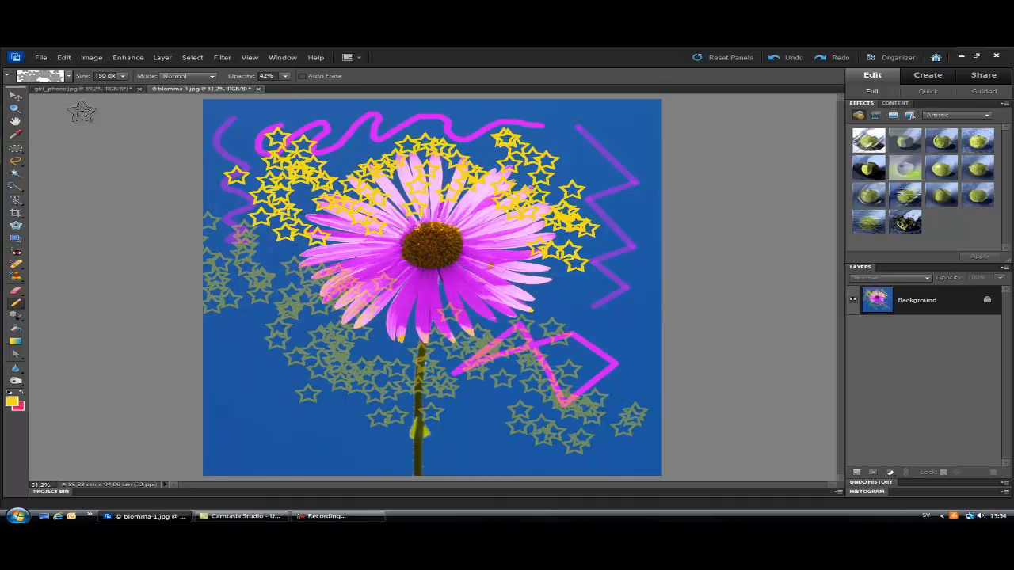
left_click(51, 76)
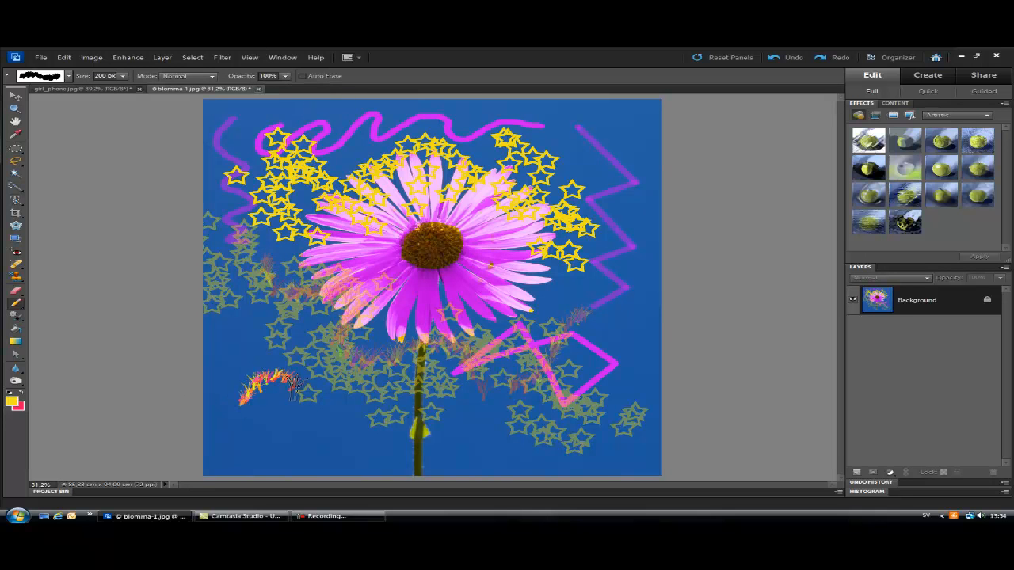
Sweep fiery orange Grass-brush strokes at 200 px across the lower left sky and stem.
left_click_drag(285, 396, 499, 441)
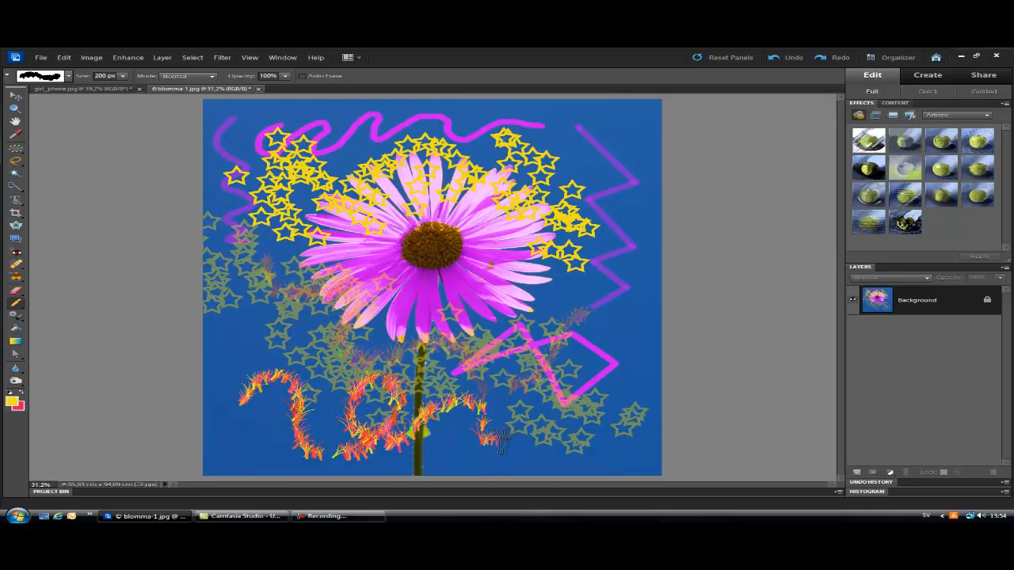